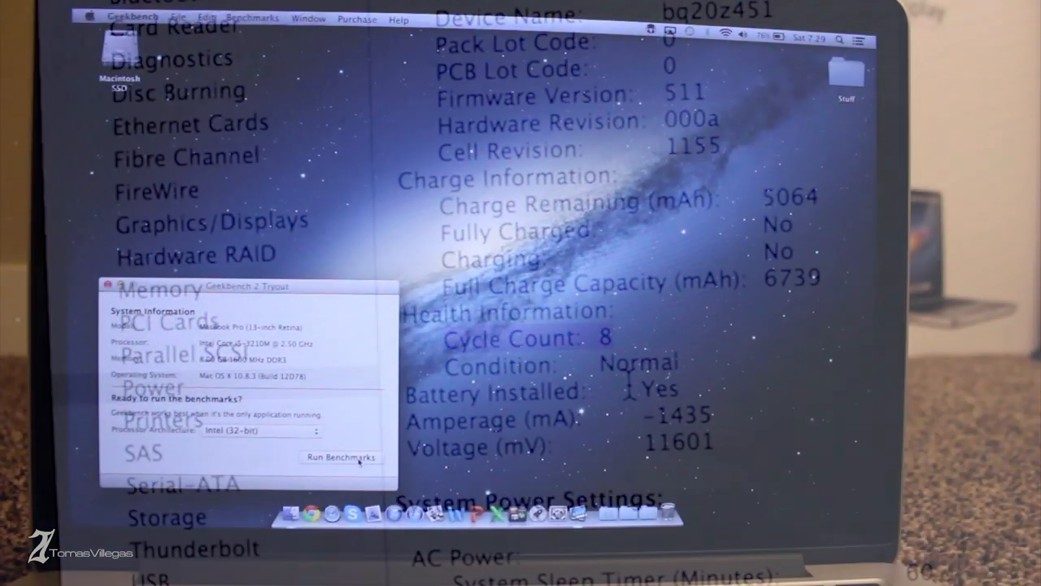
Start the Geekbench 2 benchmark run on the MacBook Pro
{"action": "left_click", "coordinate": [341, 457]}
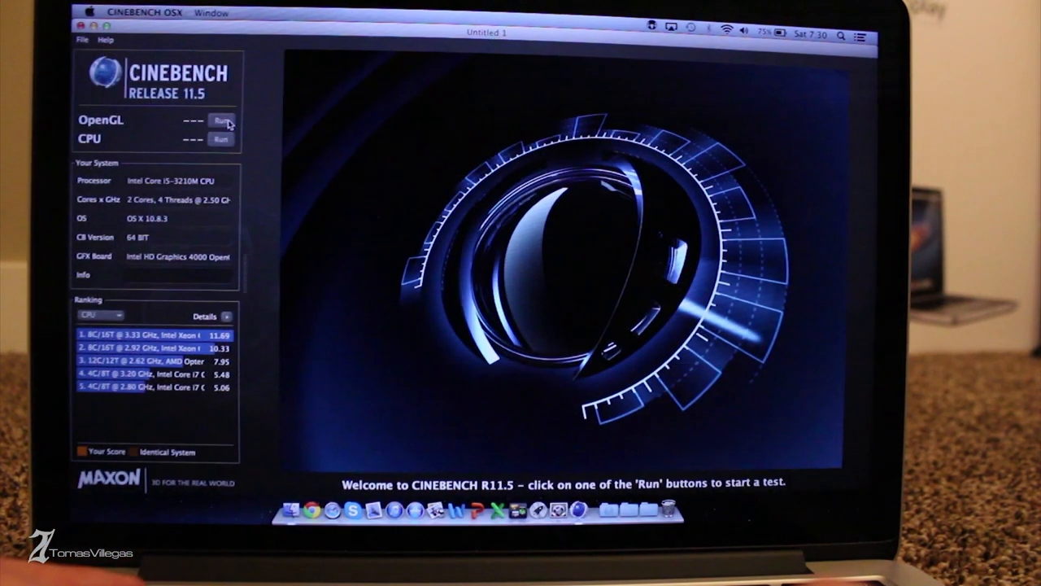
Run the OpenGL test, scoring 20.75 fps, sixth among reference systems
{"action": "left_click", "coordinate": [221, 121]}
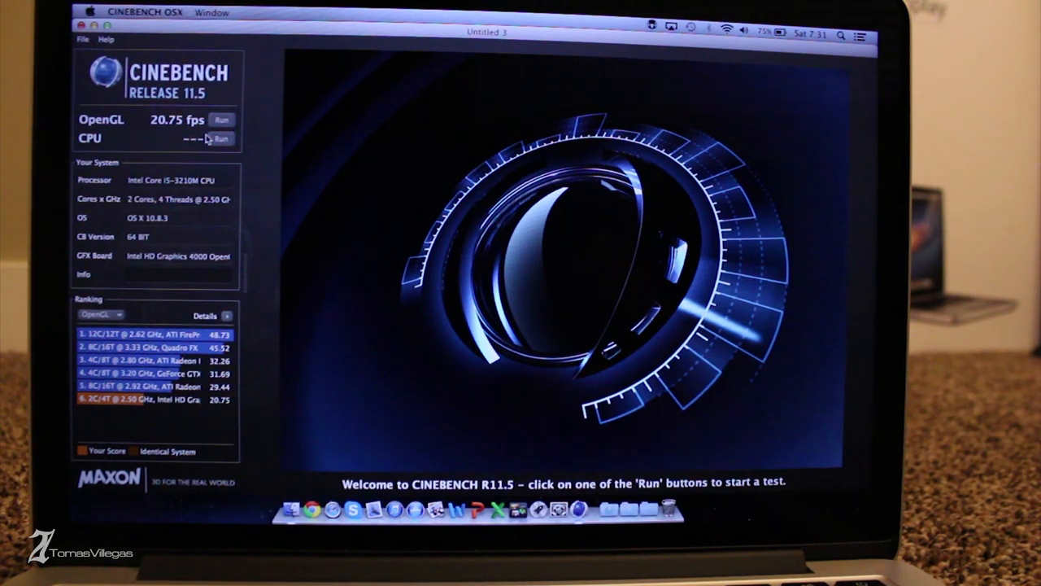
Start the Cinebench CPU rendering test on the Core i5
{"action": "left_click", "coordinate": [221, 138]}
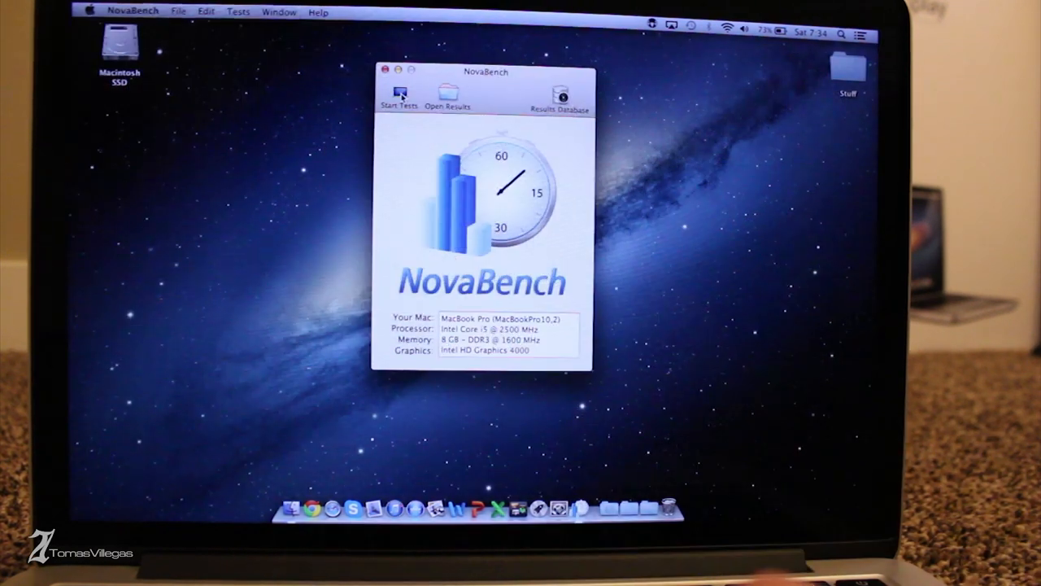
Start the NovaBench tests, then the Blackmagic disk speed test reaching 180 MB/s write
{"action": "left_click", "coordinate": [398, 96]}
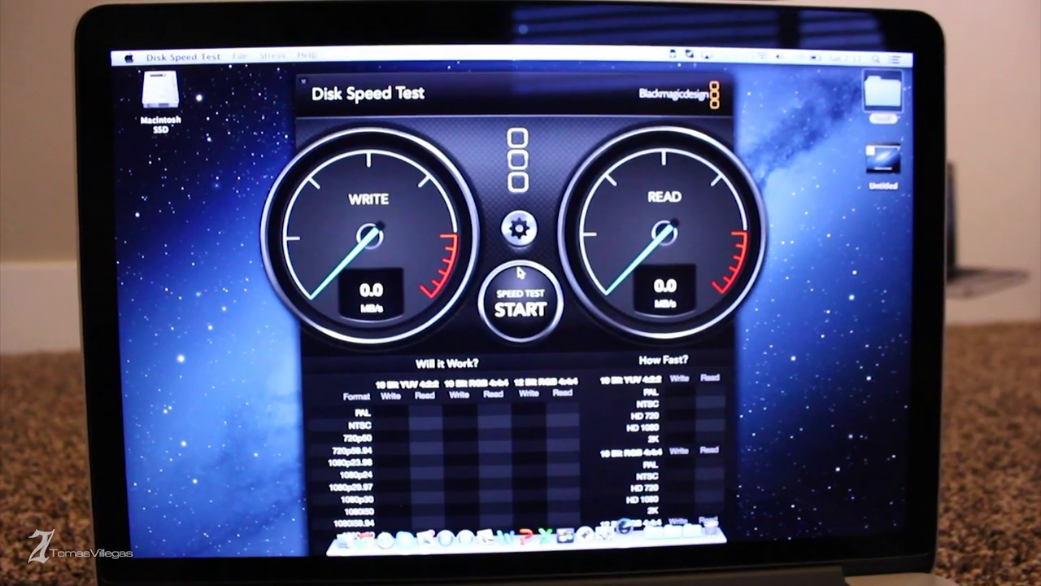
{"action": "left_click", "coordinate": [521, 307]}
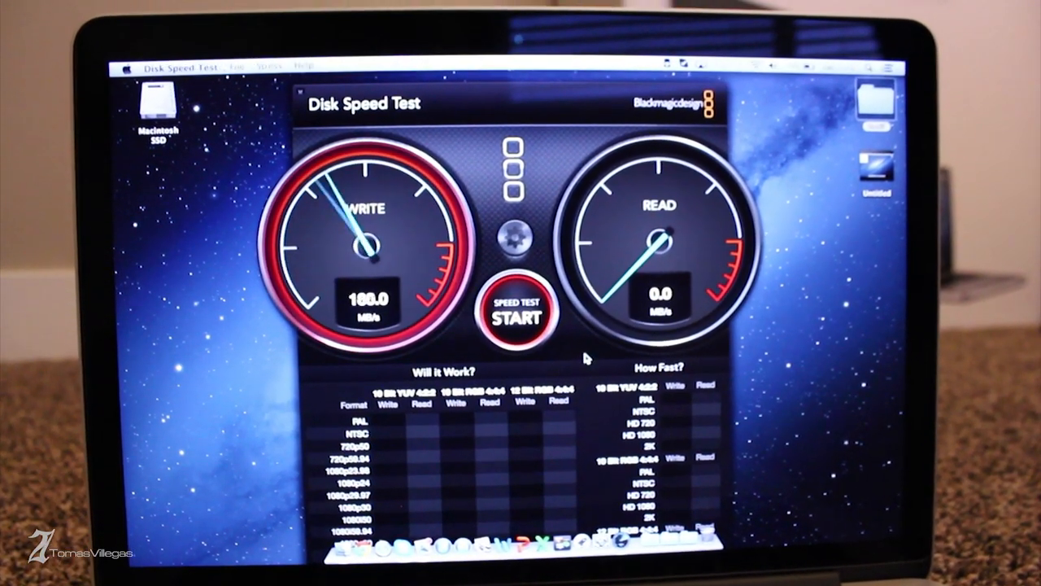